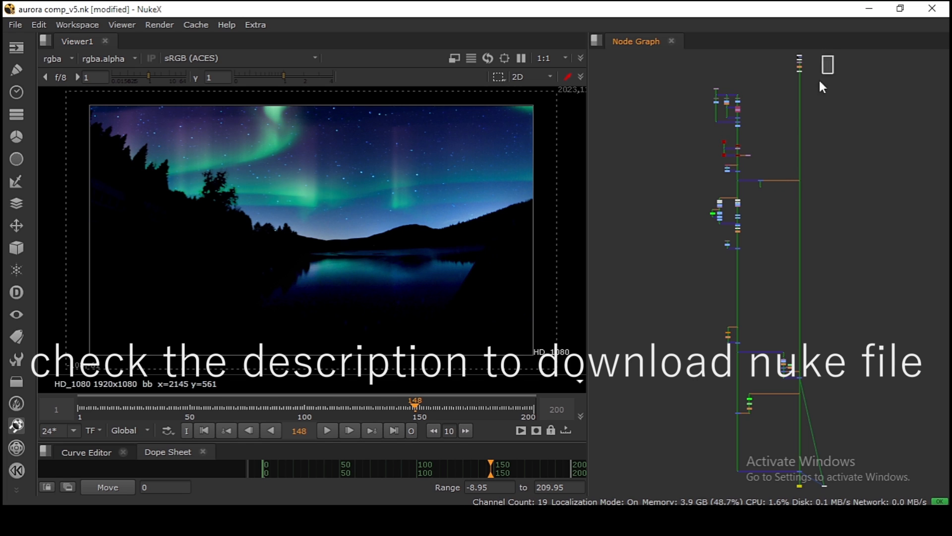
pyautogui.moveTo(674, 351)
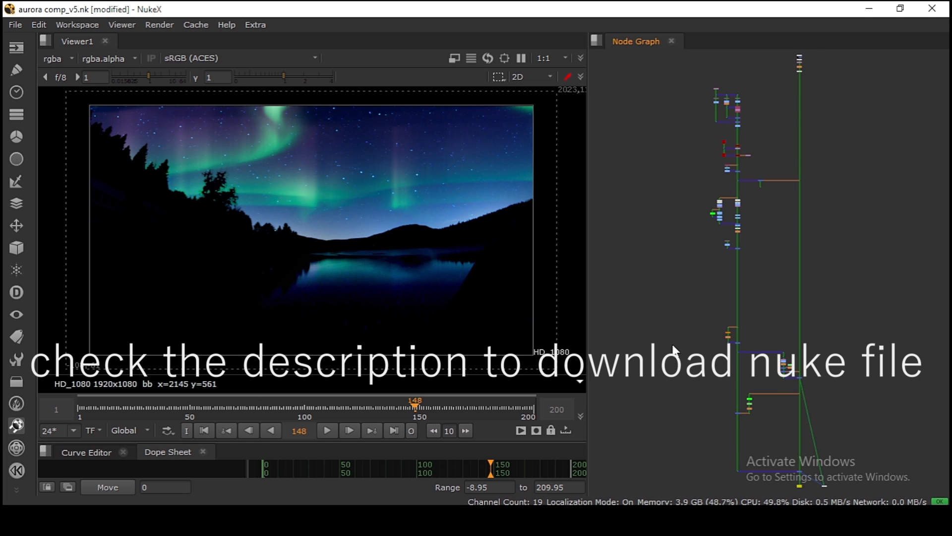
pyautogui.moveTo(219, 151)
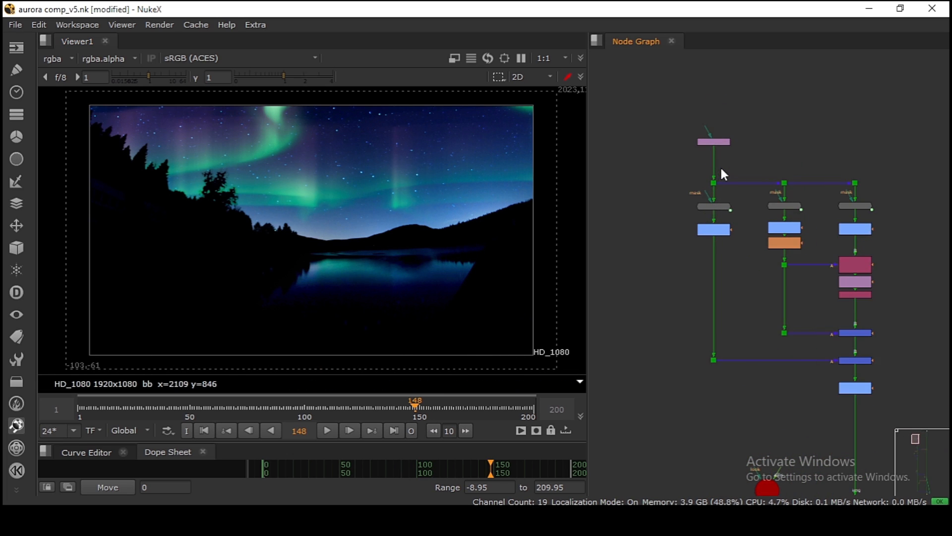
# Inspect the Reformat1 and NoiseAdvanced3 settings and search the Tab menu for Noise.
pyautogui.doubleClick(713, 141)
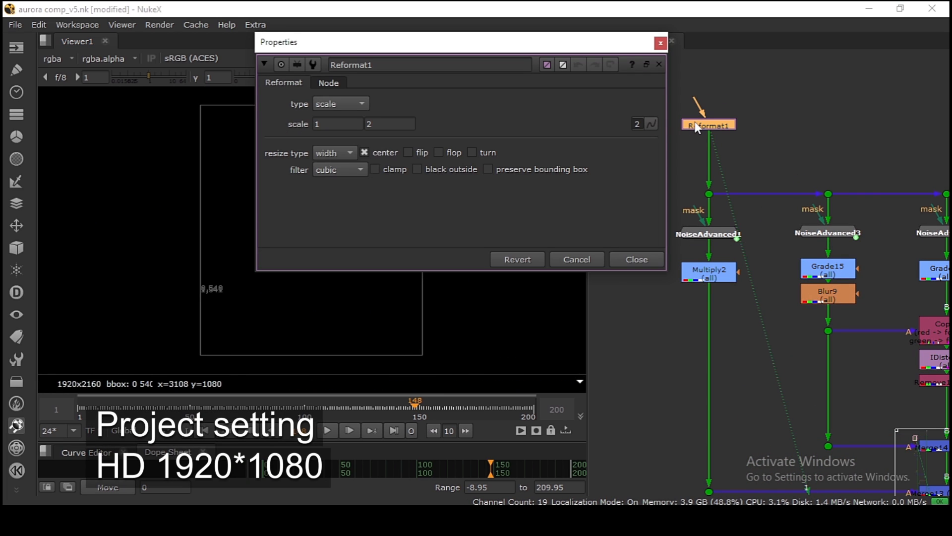
pyautogui.click(635, 259)
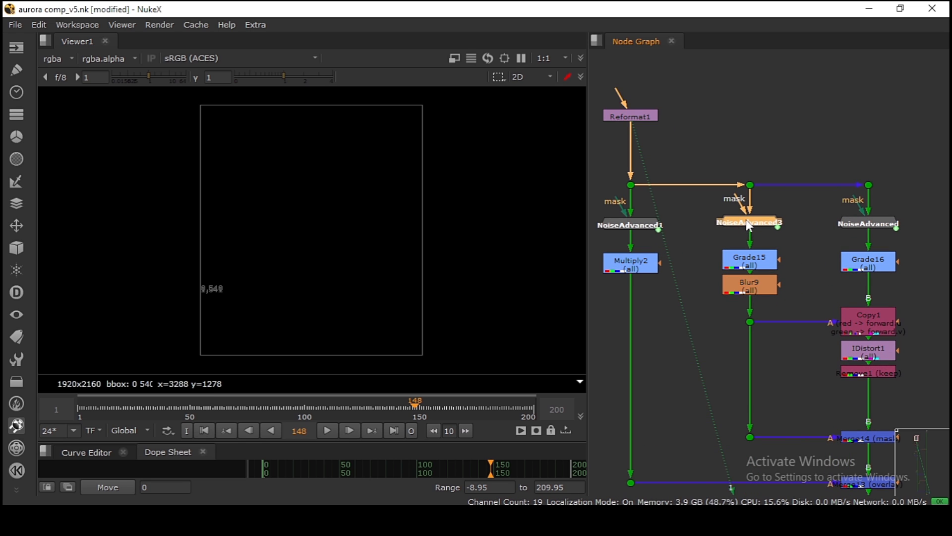
pyautogui.doubleClick(749, 223)
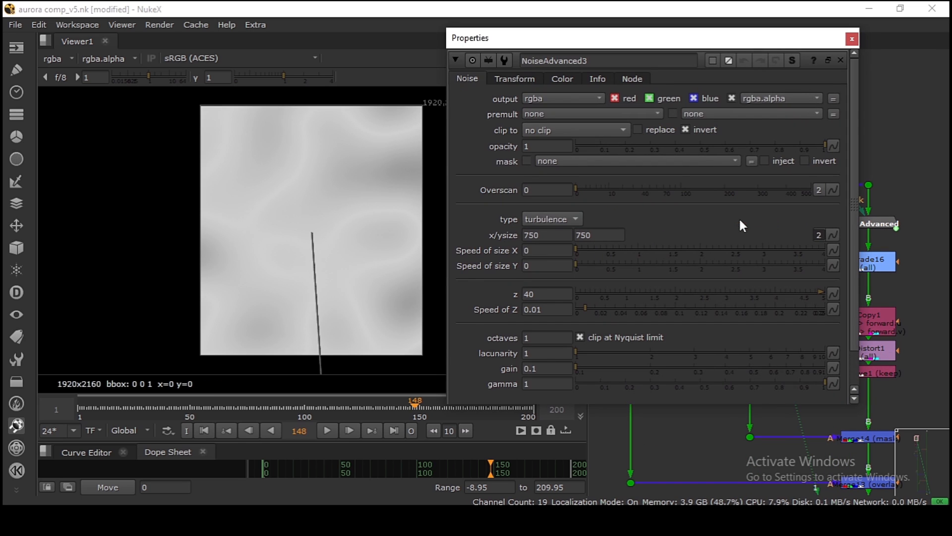
pyautogui.scroll(-3)
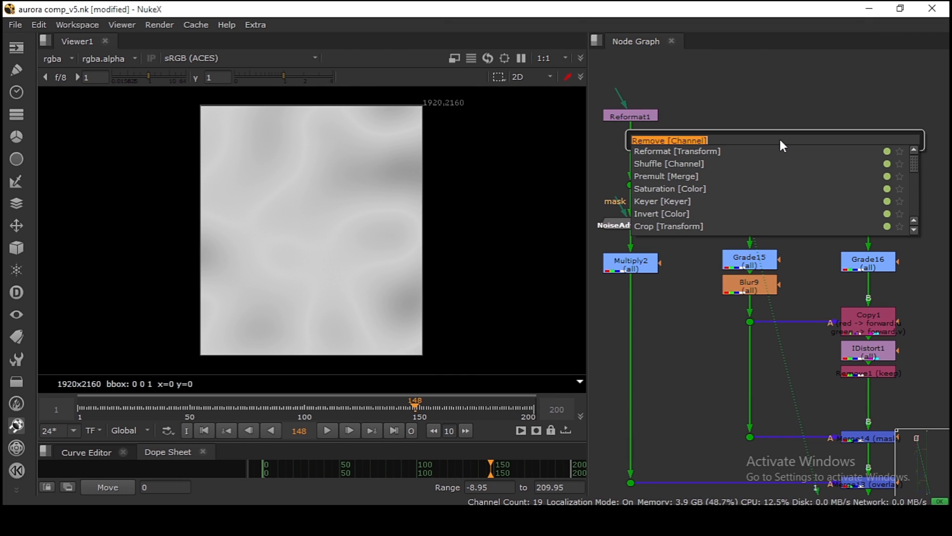
pyautogui.write('NOISE')
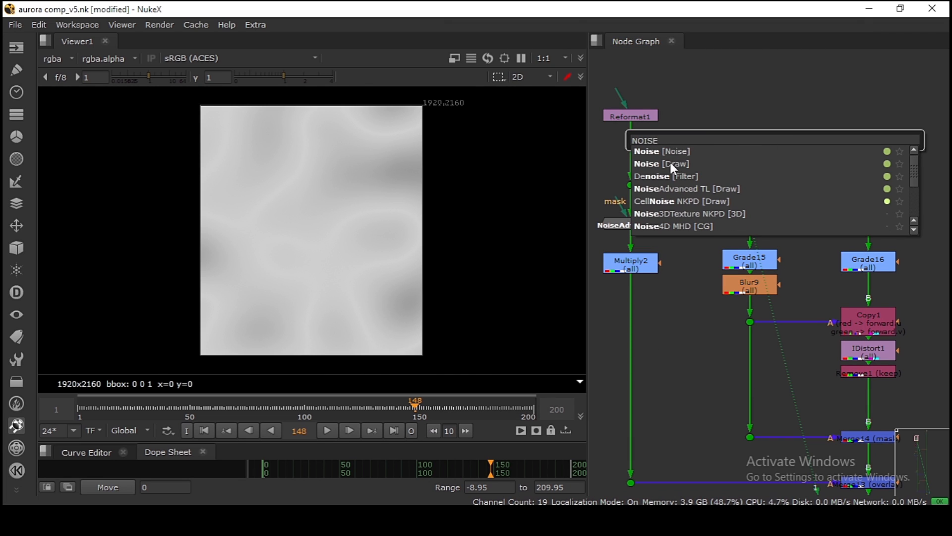
pyautogui.click(686, 189)
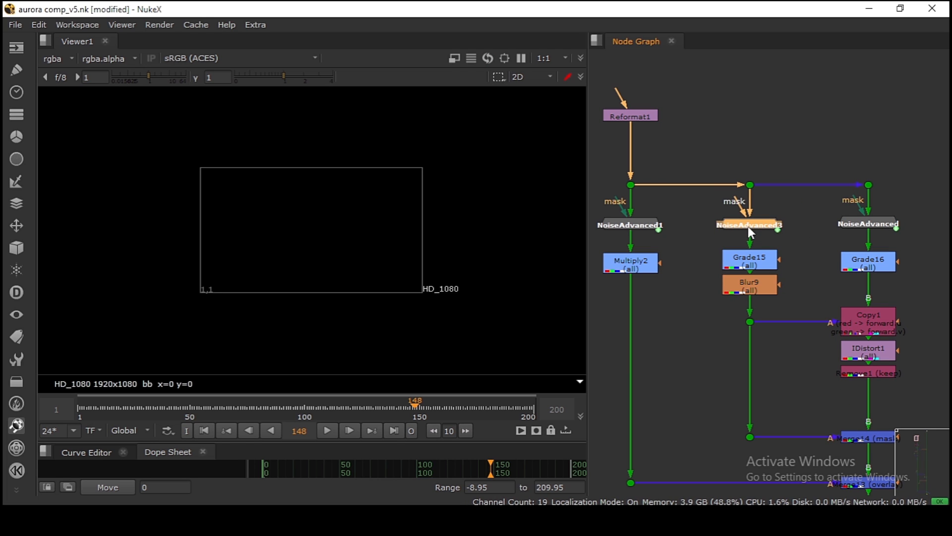
# Recheck the NoiseAdvanced3 settings, then view the Grade16 noise branch.
pyautogui.doubleClick(748, 225)
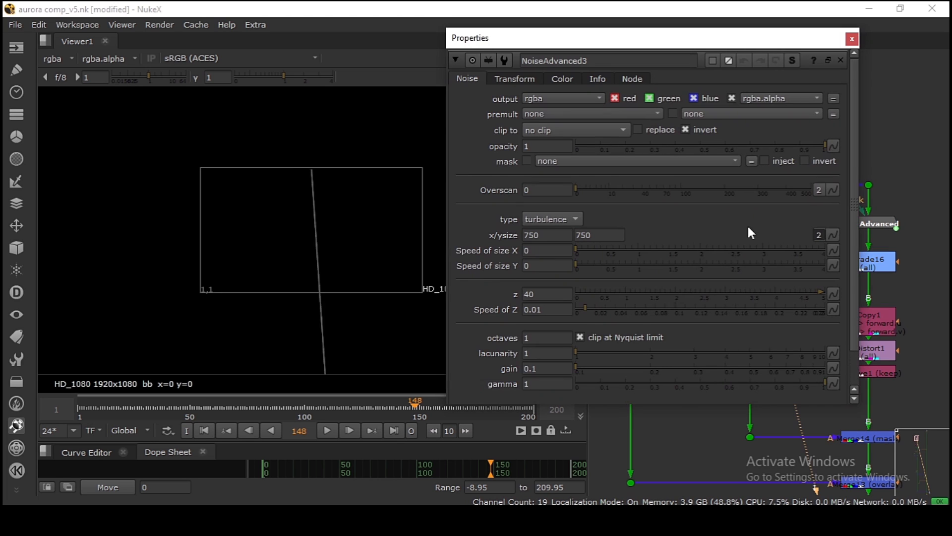
pyautogui.click(851, 38)
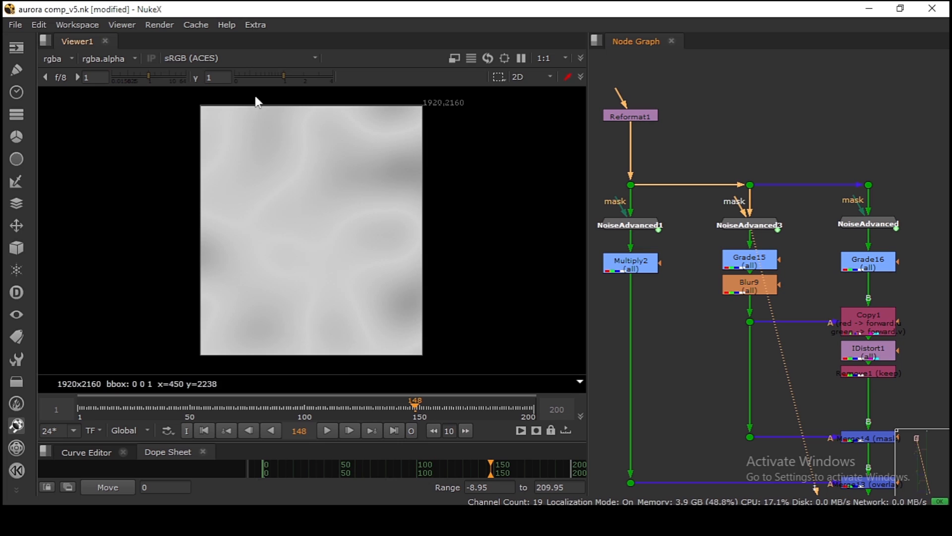
pyautogui.doubleClick(749, 224)
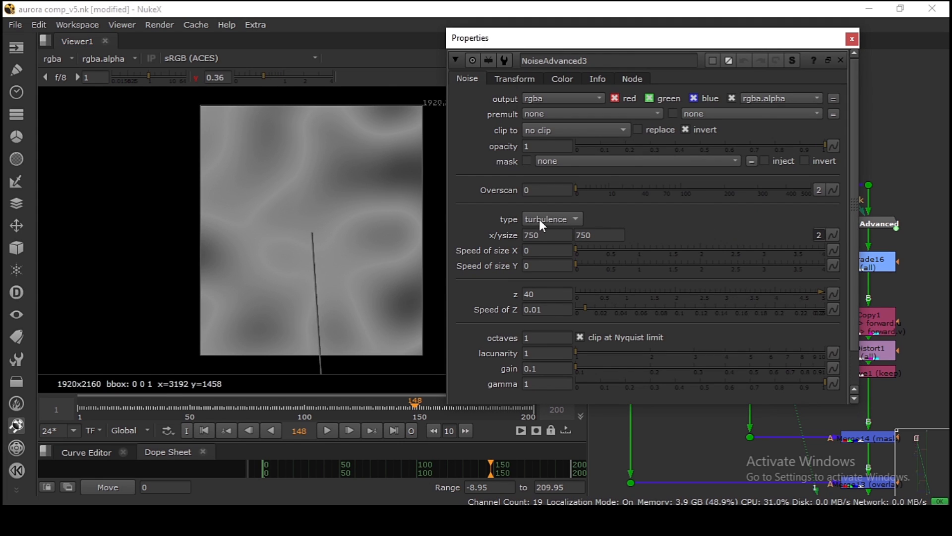
pyautogui.click(852, 38)
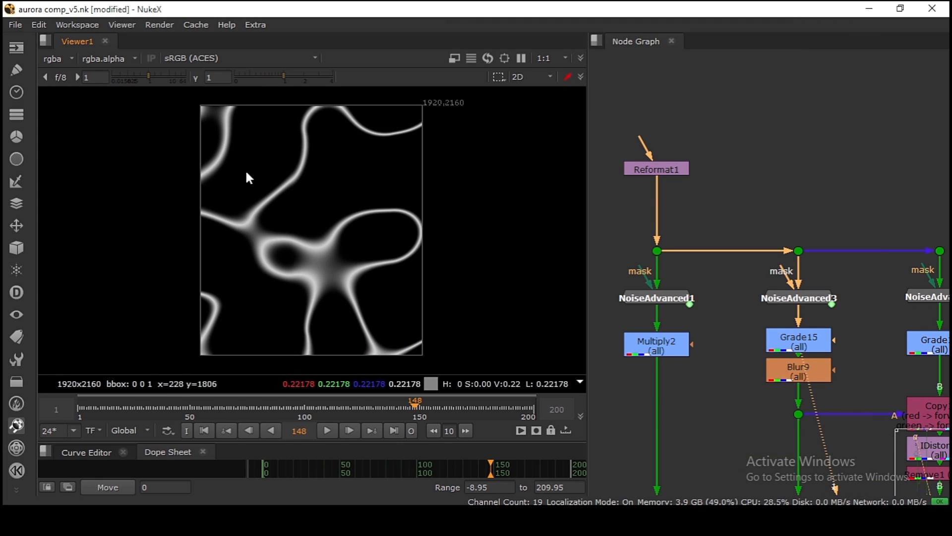
pyautogui.click(798, 340)
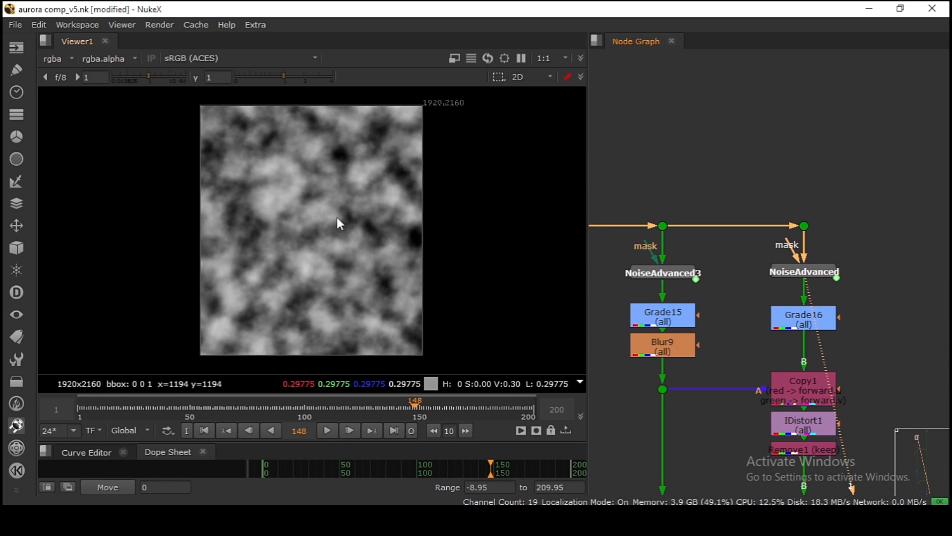
pyautogui.moveTo(774, 331)
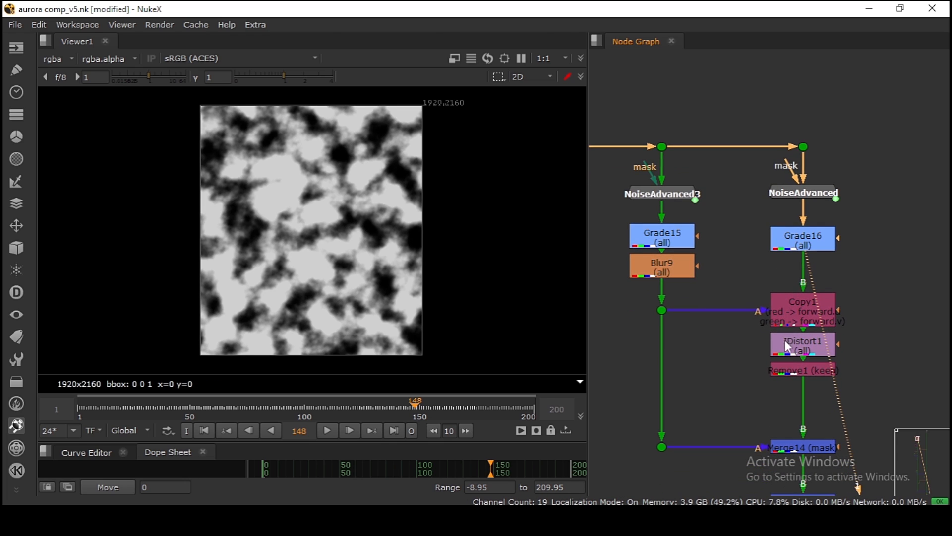
# Check the Copy1 settings and view the Merge13 overlay output in rgba.alpha.
pyautogui.click(803, 309)
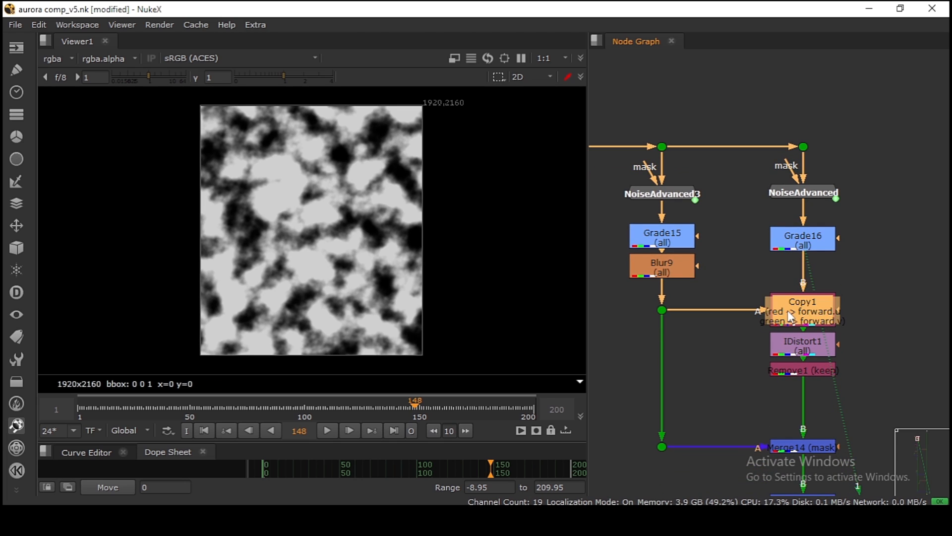
pyautogui.doubleClick(803, 309)
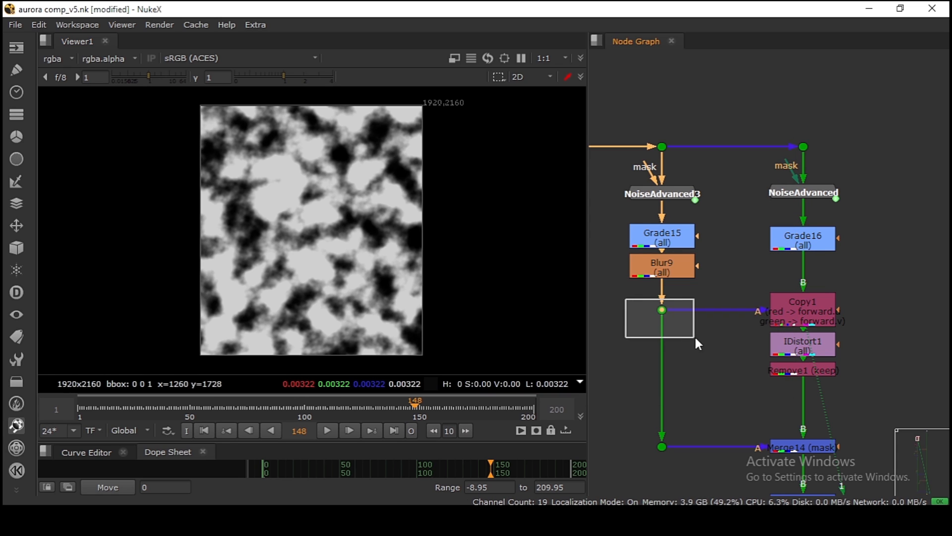
pyautogui.doubleClick(802, 309)
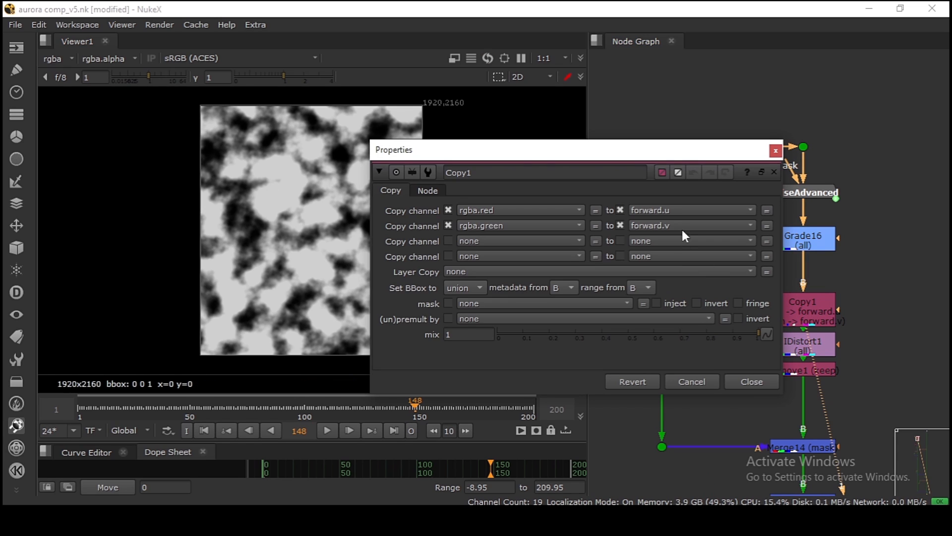
pyautogui.click(751, 382)
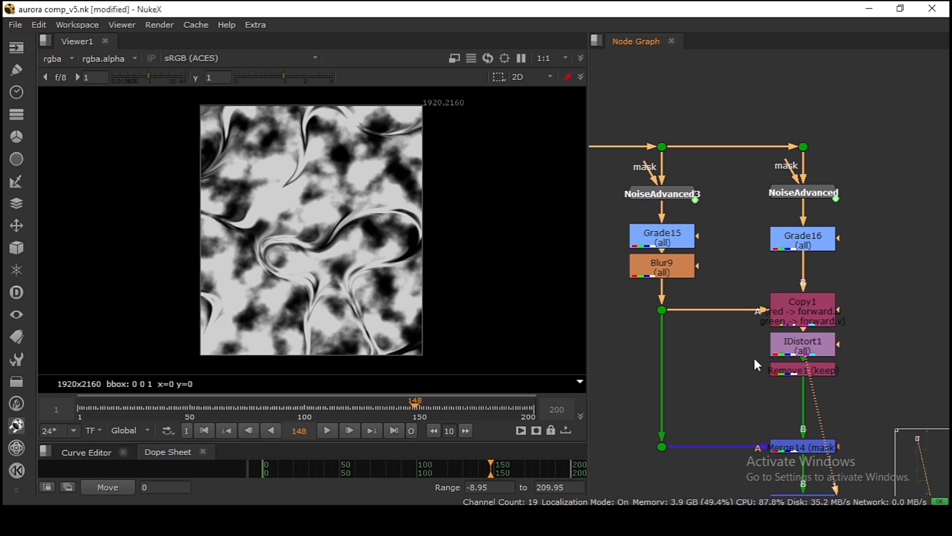
pyautogui.moveTo(619, 305)
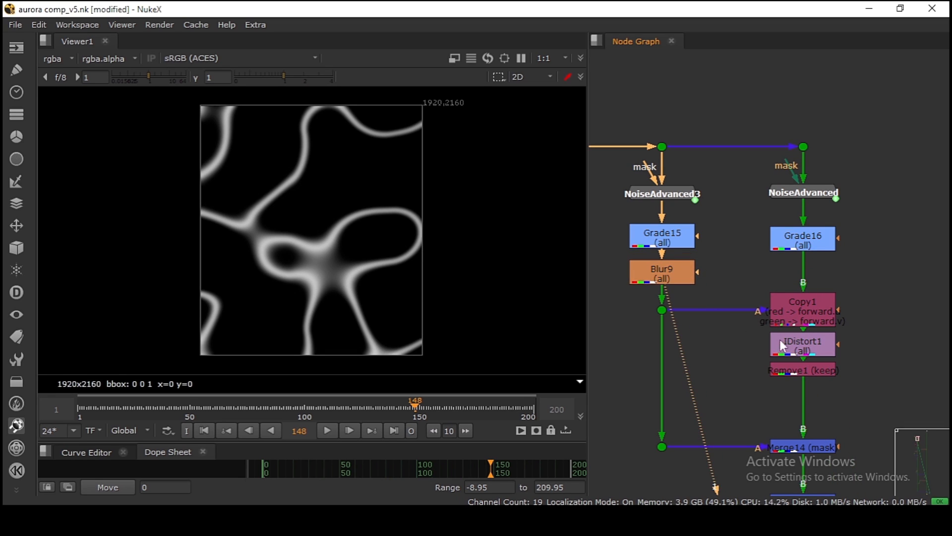
pyautogui.doubleClick(803, 343)
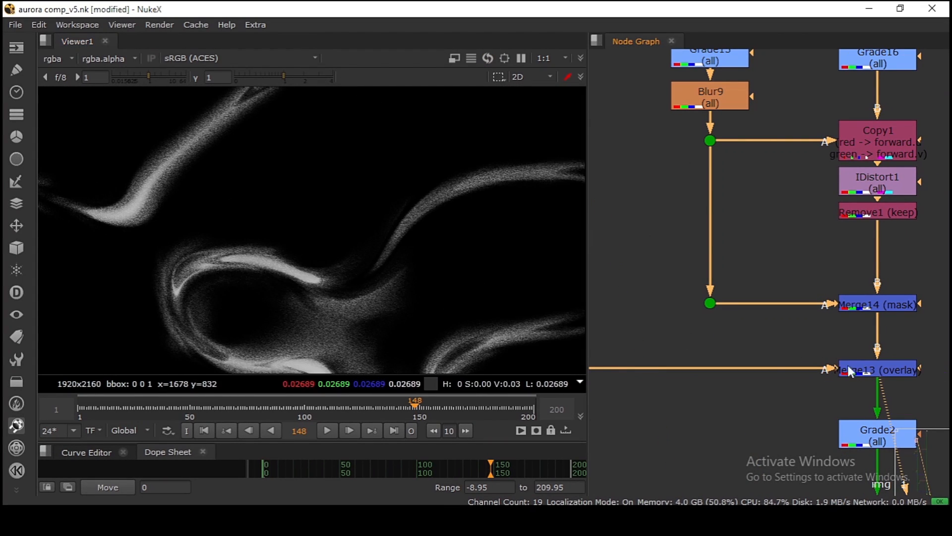
pyautogui.click(876, 369)
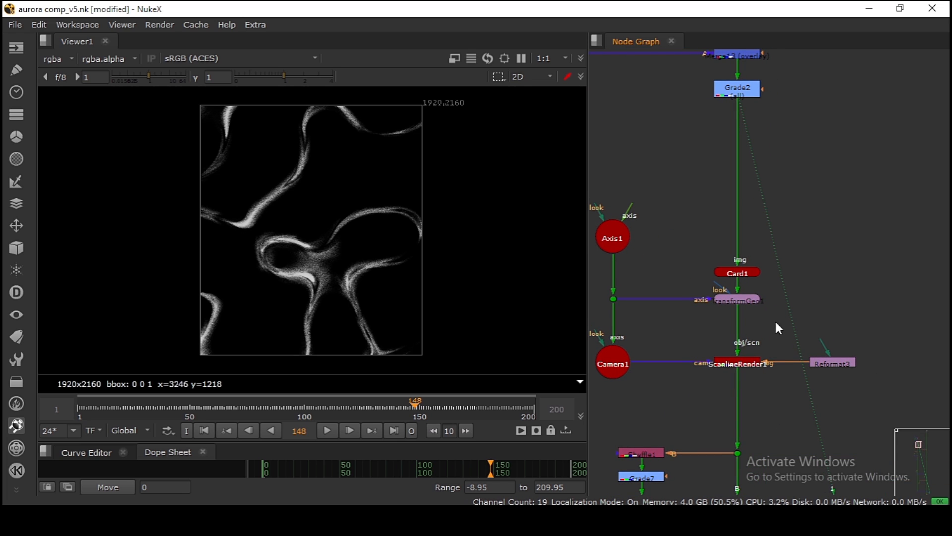
pyautogui.moveTo(691, 276)
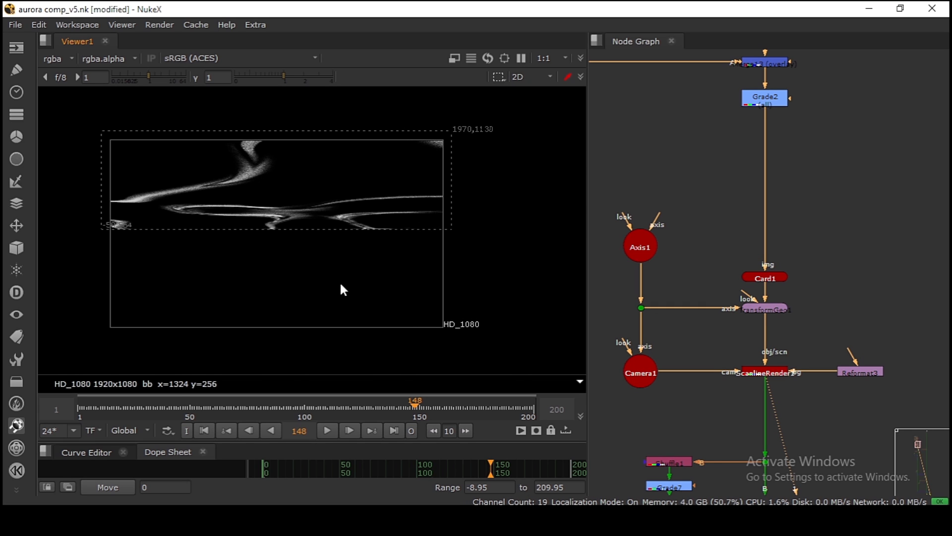
# Toggle the Viewer to 3D to inspect Camera1 and the card, then return to 2D.
pyautogui.click(531, 76)
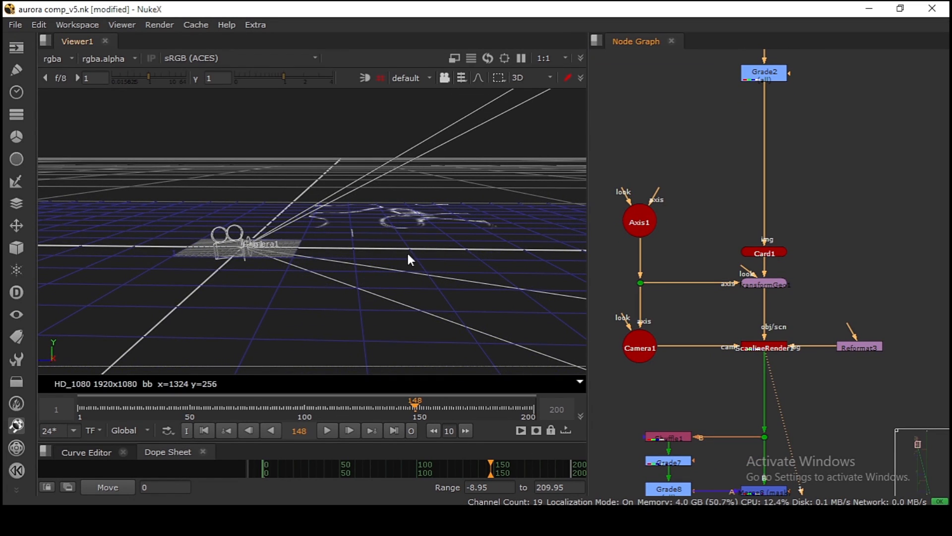
pyautogui.click(529, 78)
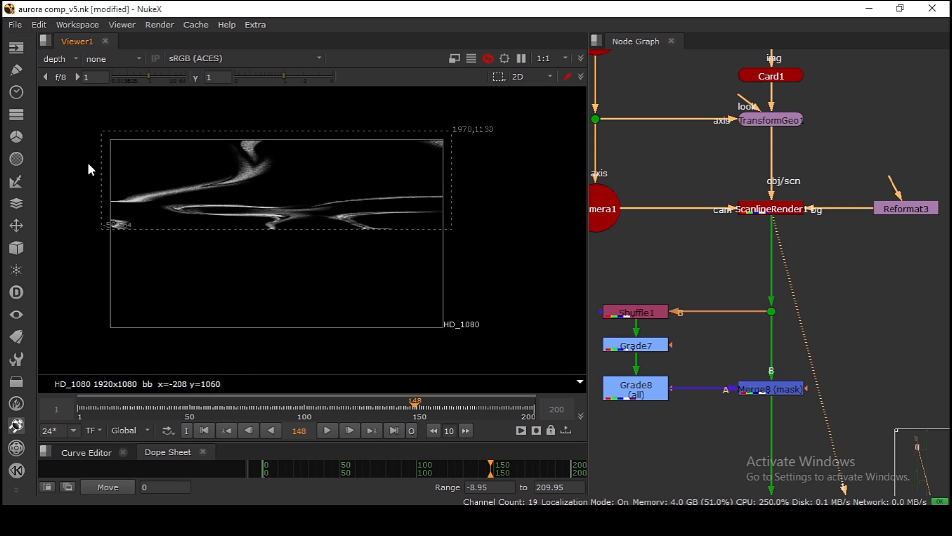
# Switch the ScanlineRender1 view back to rgba.alpha.
pyautogui.click(771, 208)
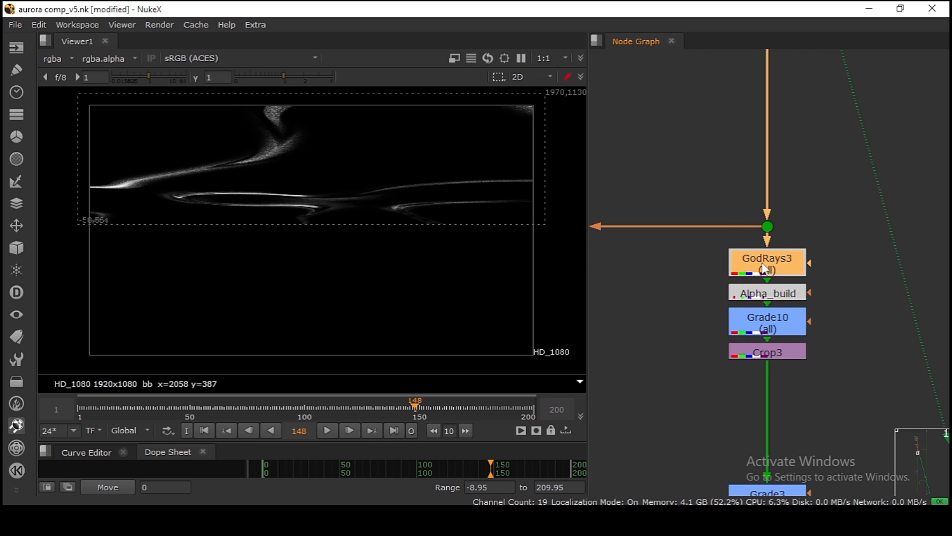
# Compare GodRays3 on and off, and change its scale to 0.9.
pyautogui.click(768, 262)
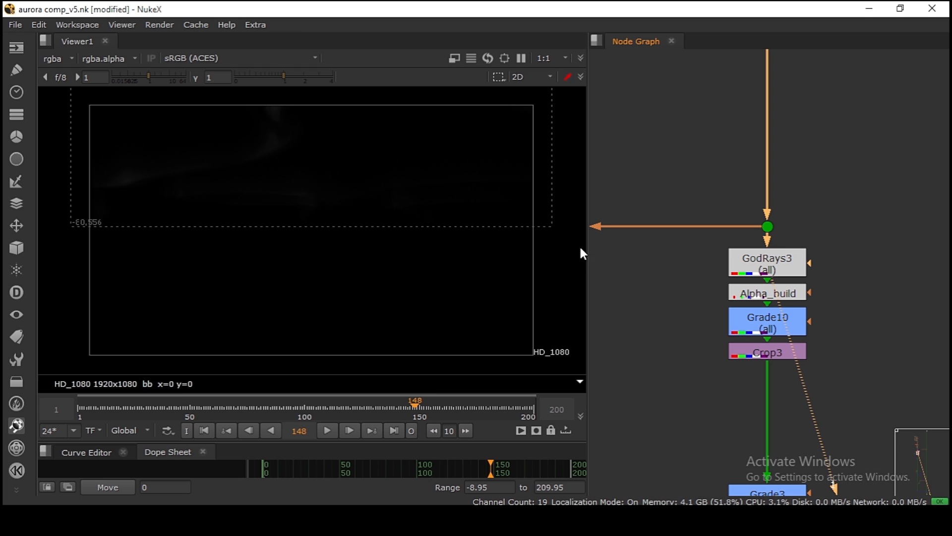
pyautogui.click(767, 262)
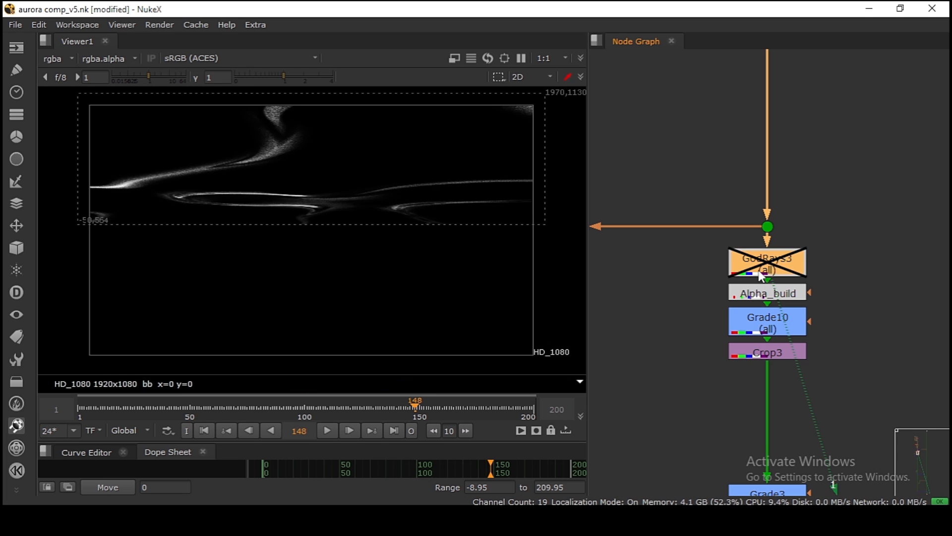
pyautogui.doubleClick(767, 263)
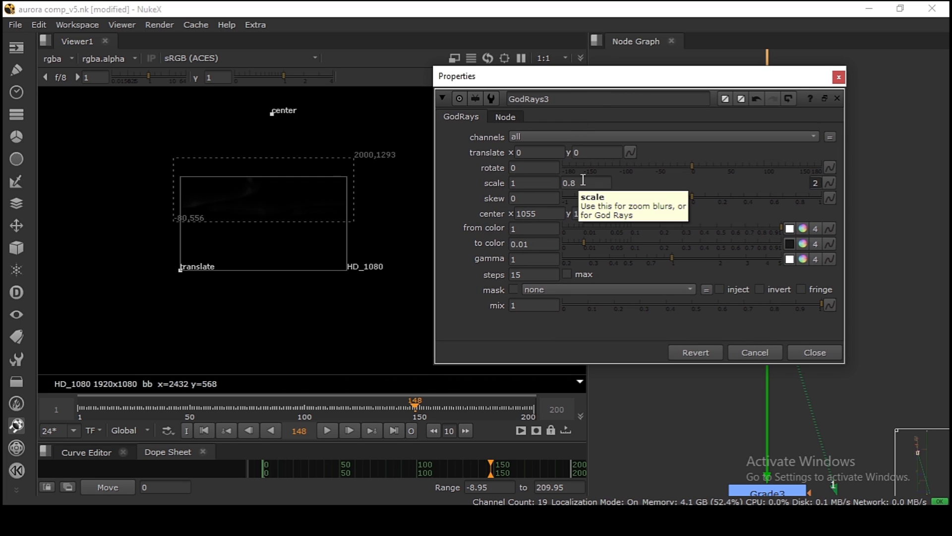
pyautogui.write('0.7')
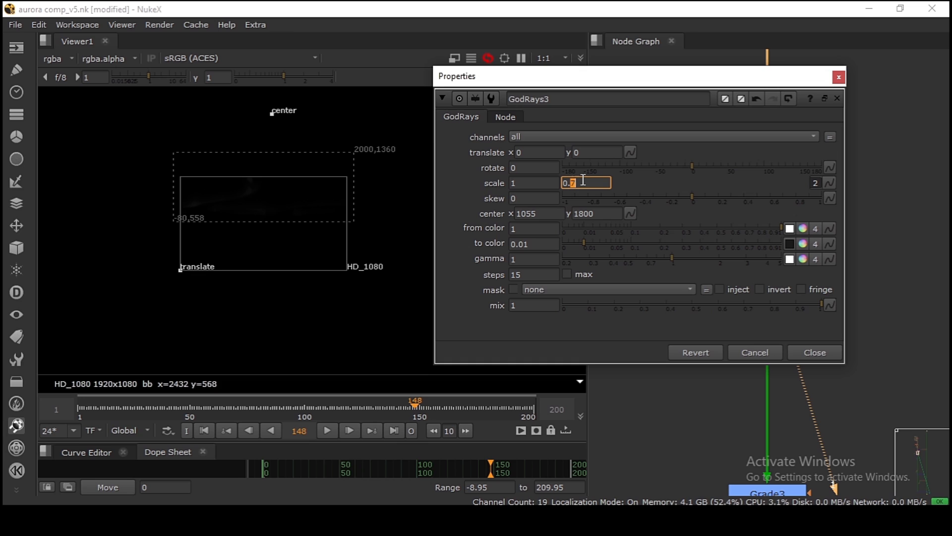
pyautogui.write('0.9')
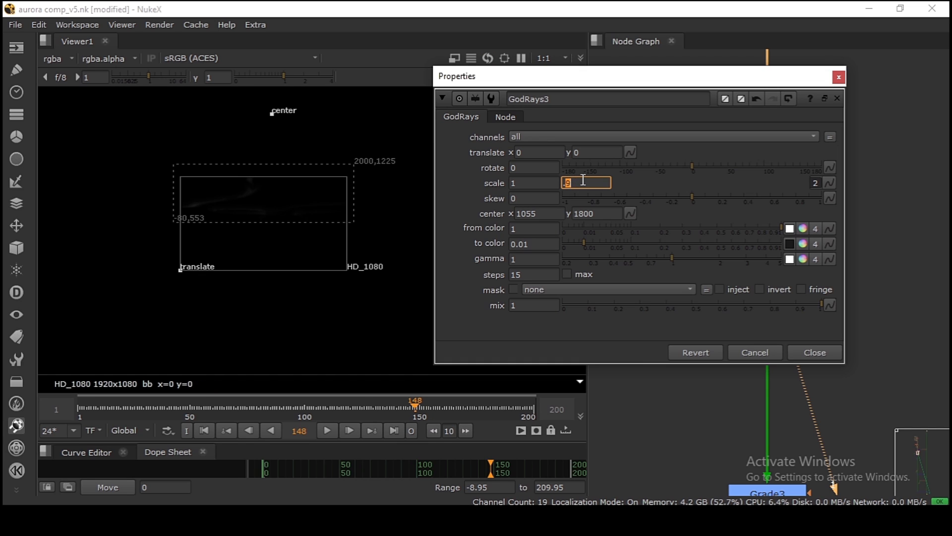
pyautogui.click(814, 352)
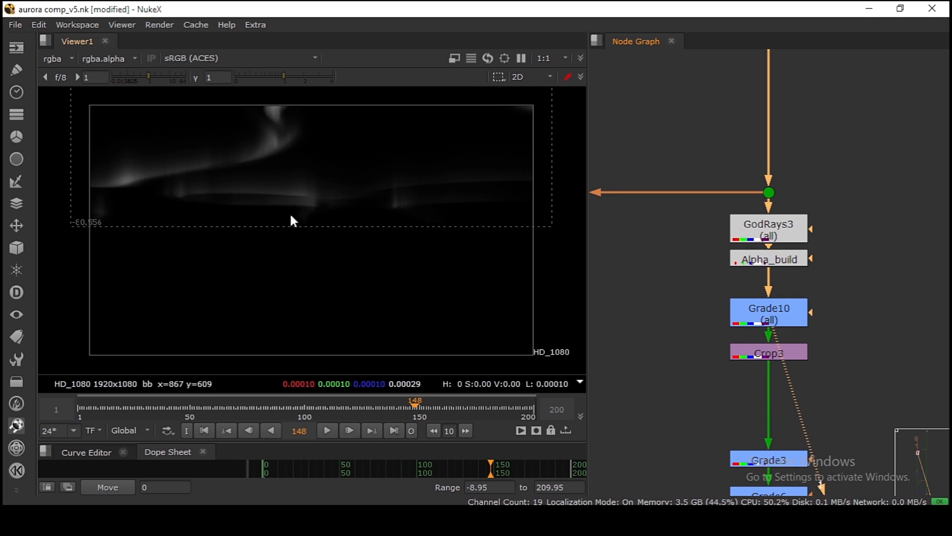
# Check the gain in the Grade10 settings.
pyautogui.click(769, 311)
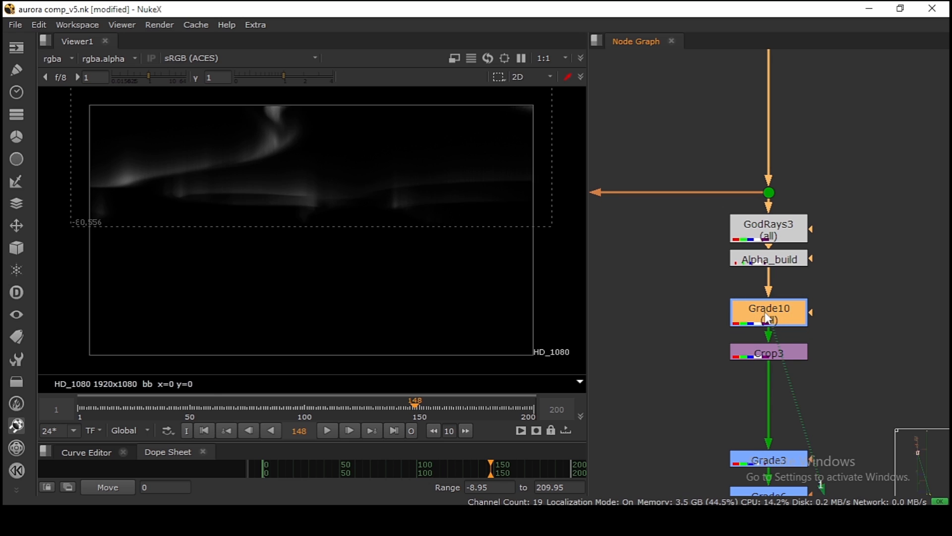
pyautogui.doubleClick(768, 311)
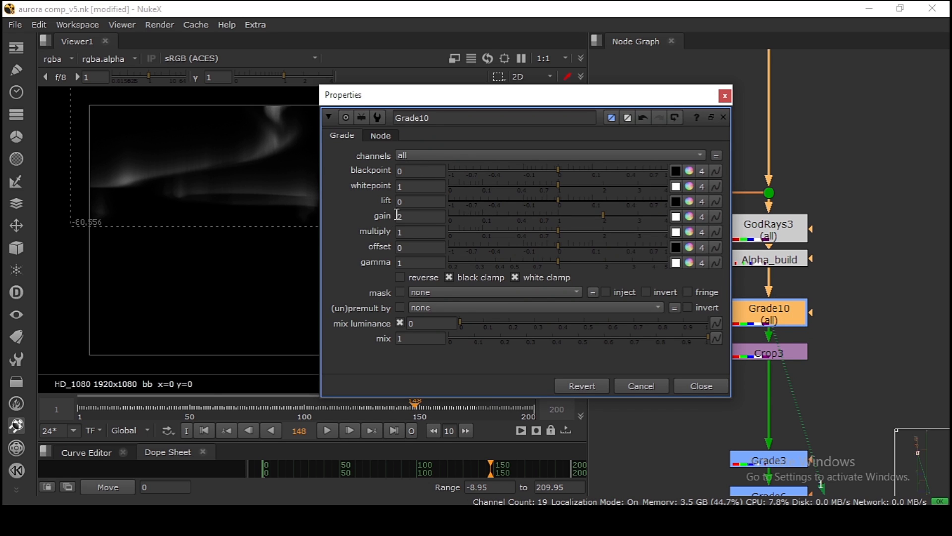
pyautogui.click(700, 386)
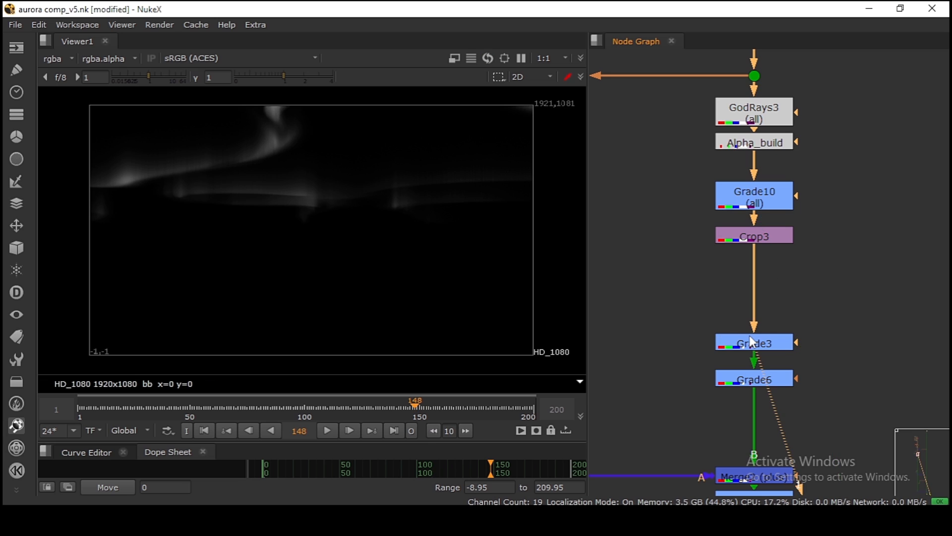
# Review GodRays4's from color, to color, gamma and scale settings.
pyautogui.click(754, 341)
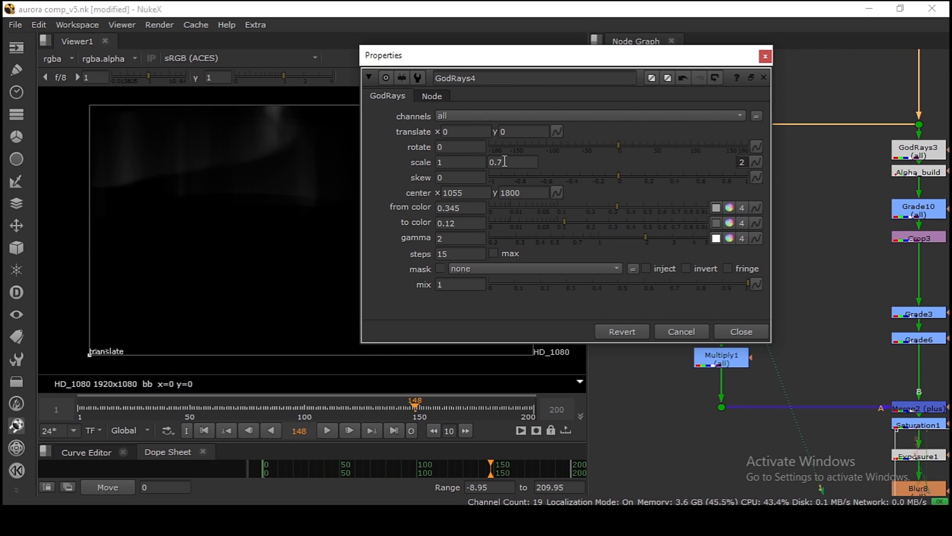
pyautogui.click(739, 331)
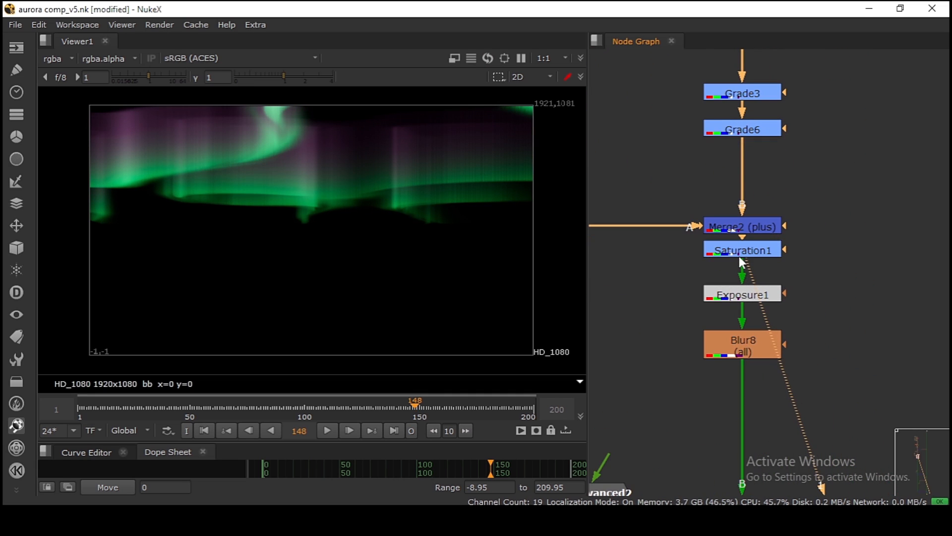
# View the NoiseAdvanced2 mask animating to frame 148, then the masked Merge output.
pyautogui.click(741, 294)
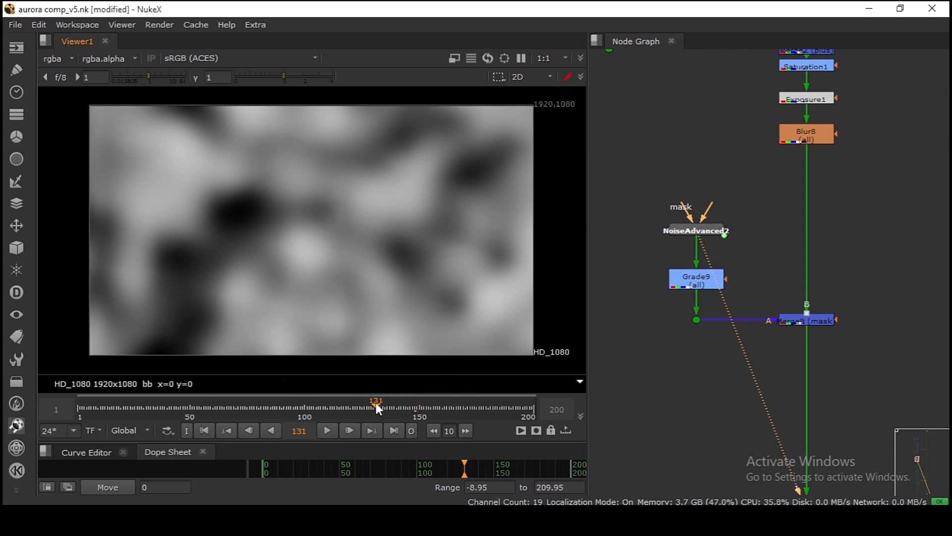
pyautogui.moveTo(376, 406); pyautogui.dragTo(425, 407)
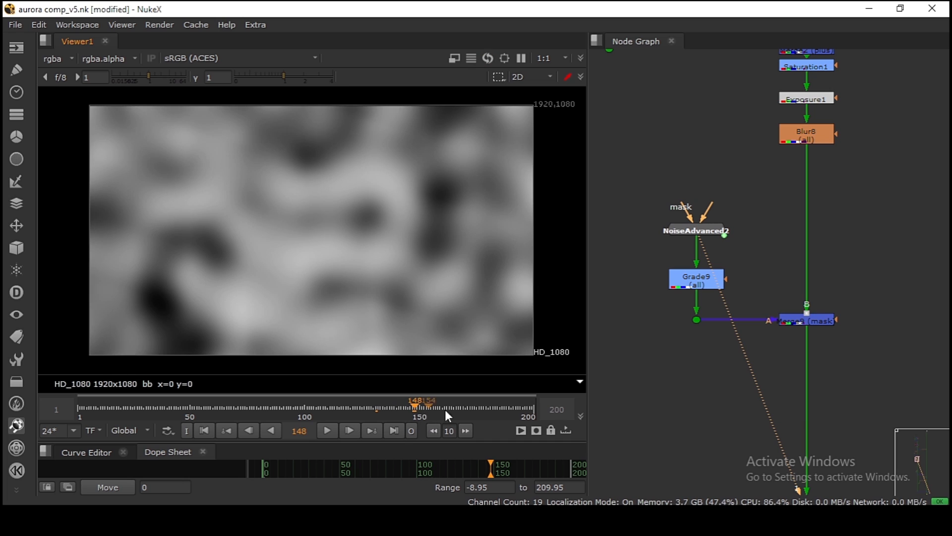
pyautogui.click(806, 319)
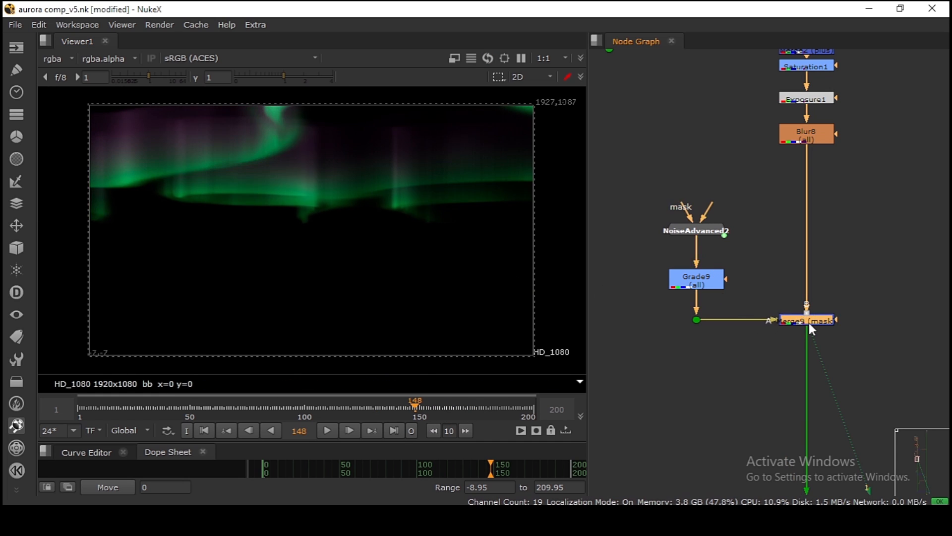